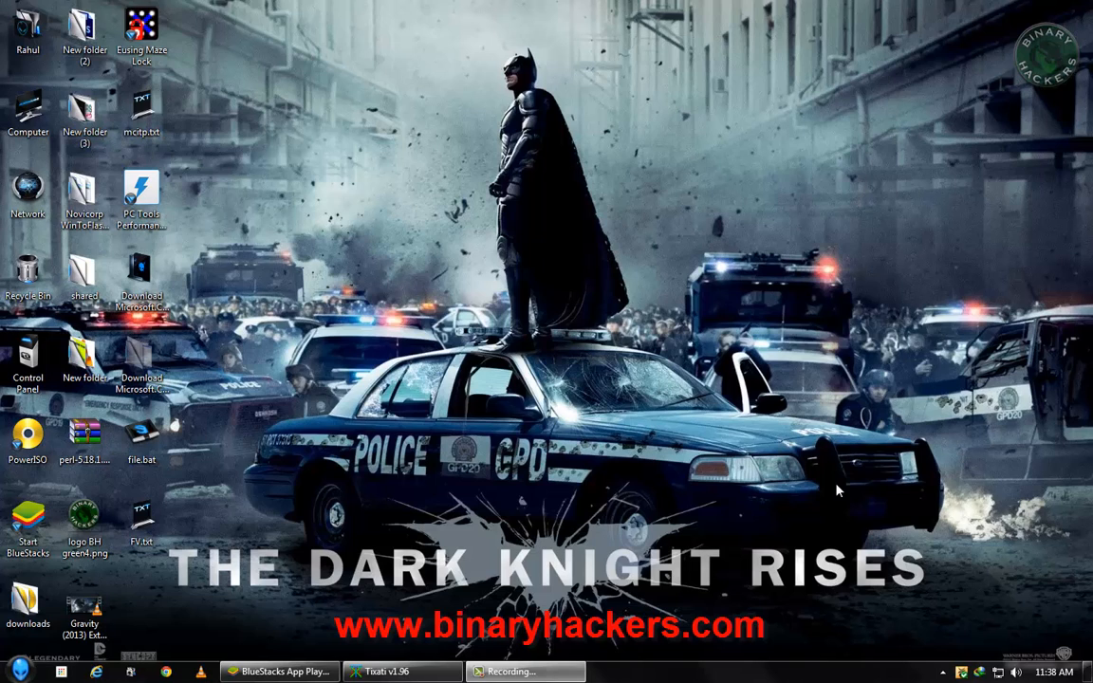
pyautogui.moveTo(474, 402)
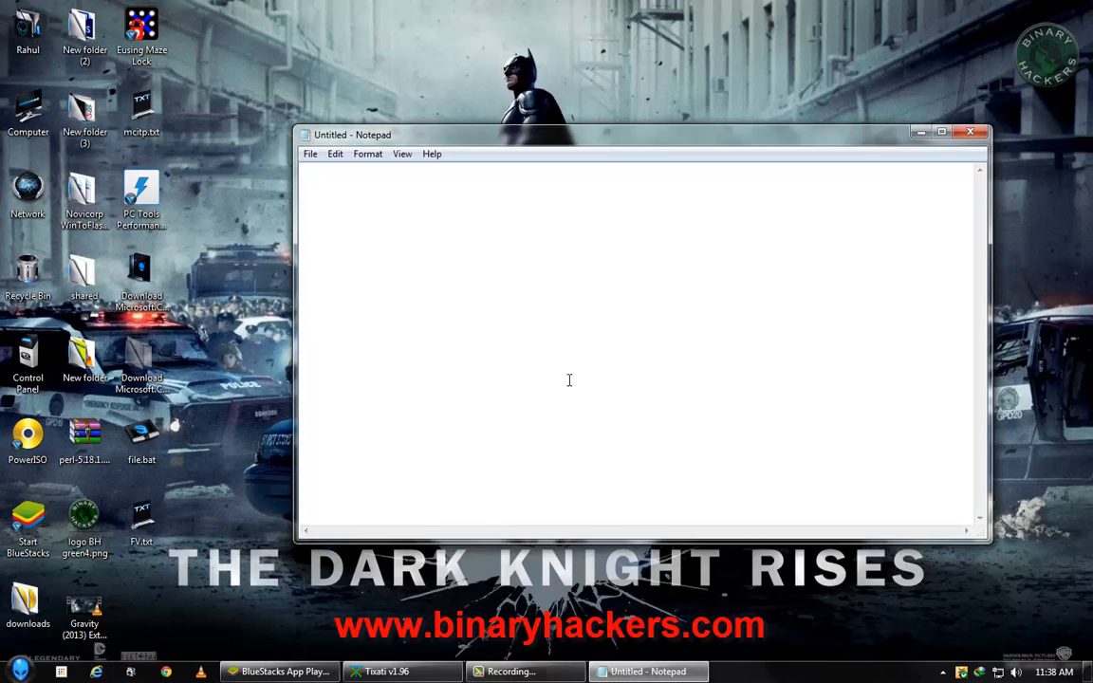
pyautogui.write('@e')
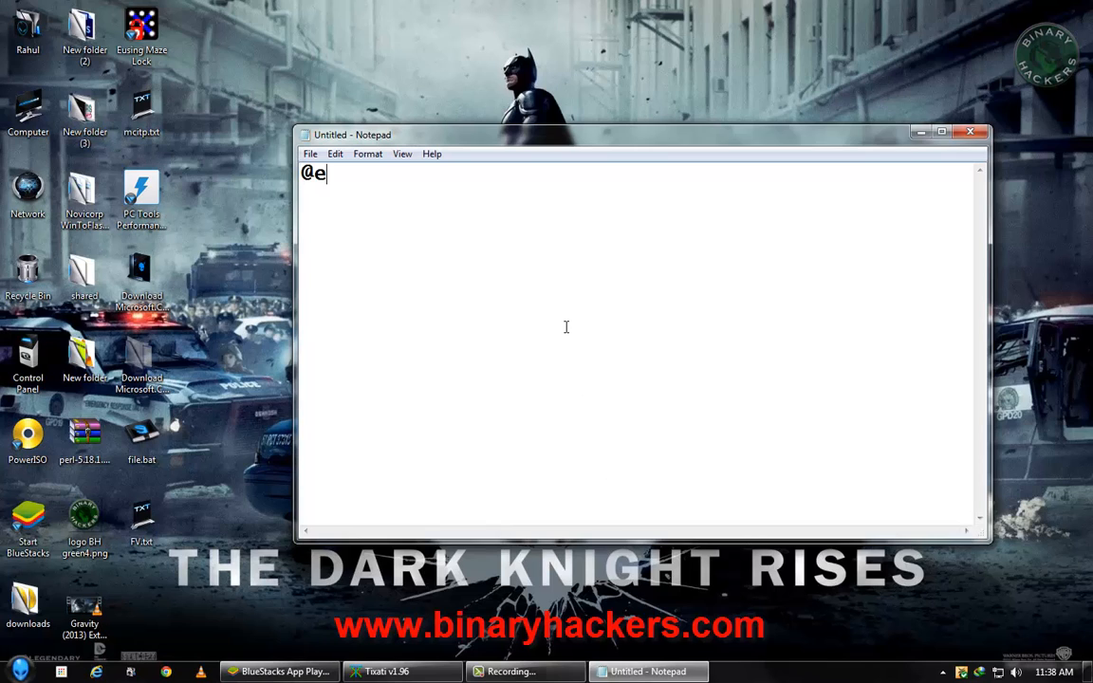
pyautogui.write('cho off')
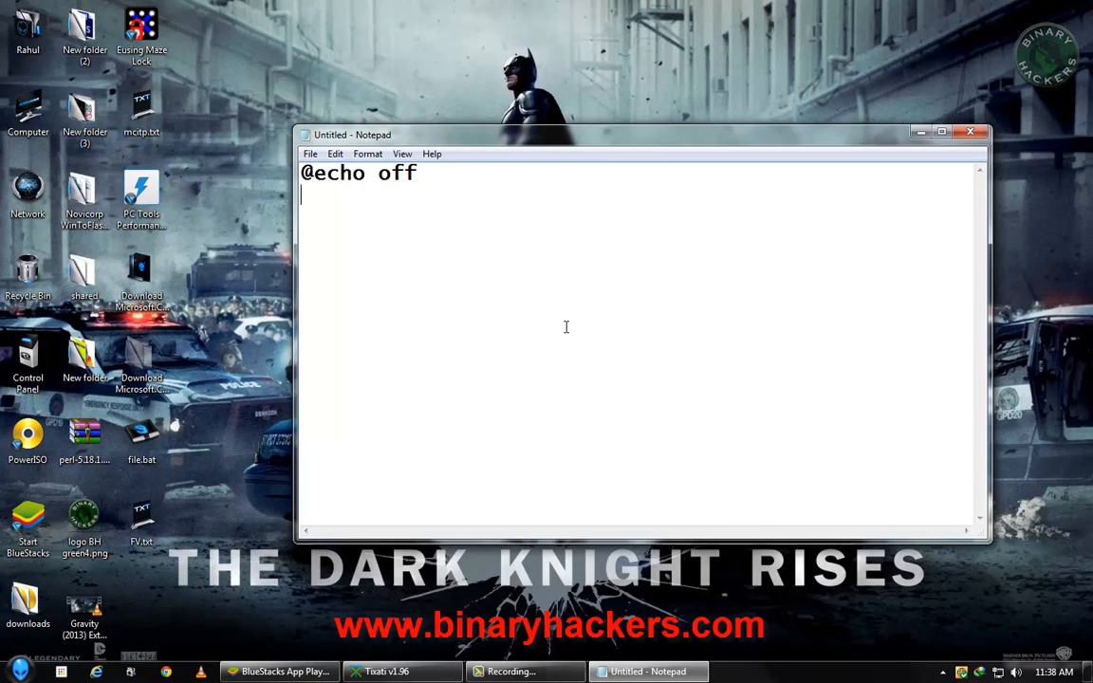
pyautogui.write('start')
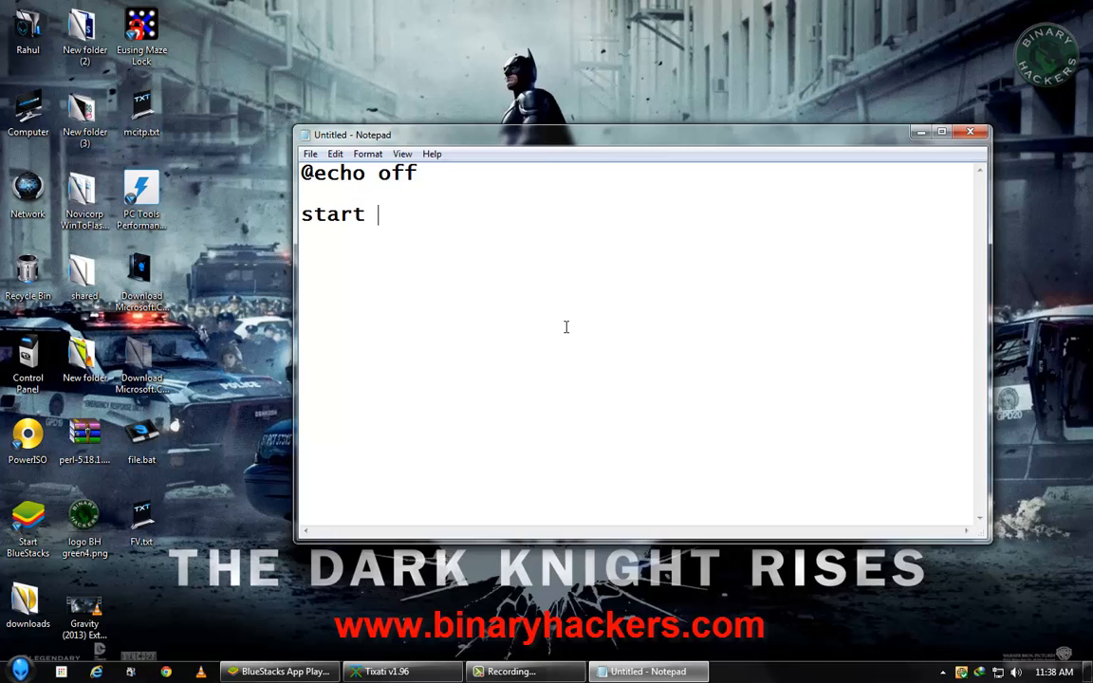
pyautogui.write('www')
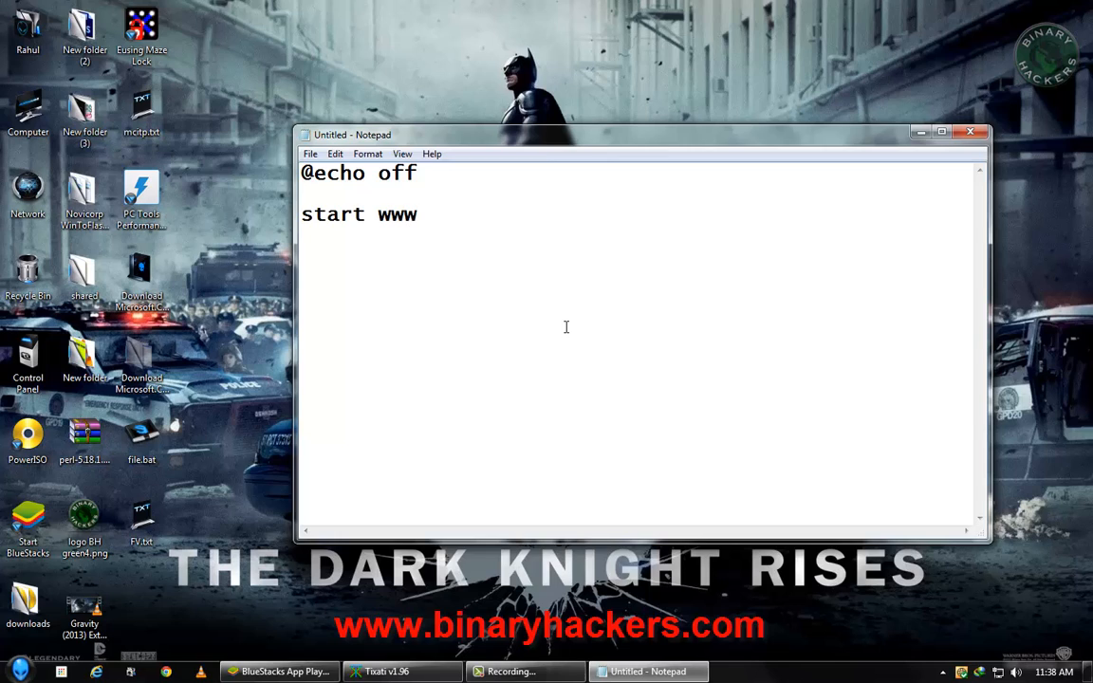
pyautogui.write('.google.')
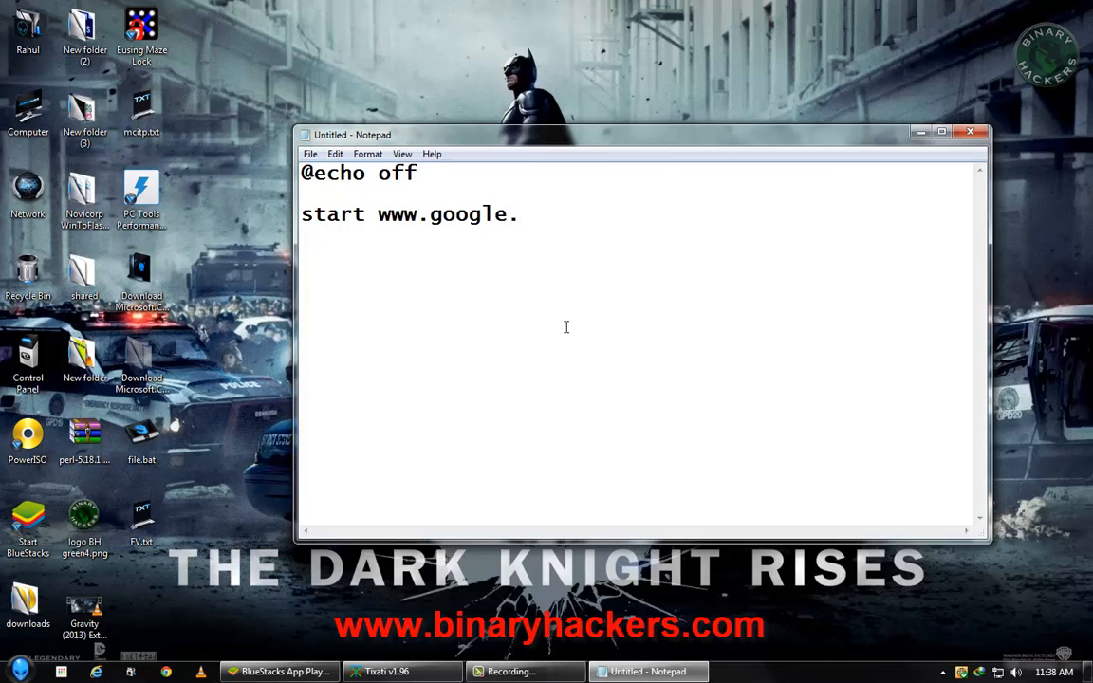
pyautogui.write('in')
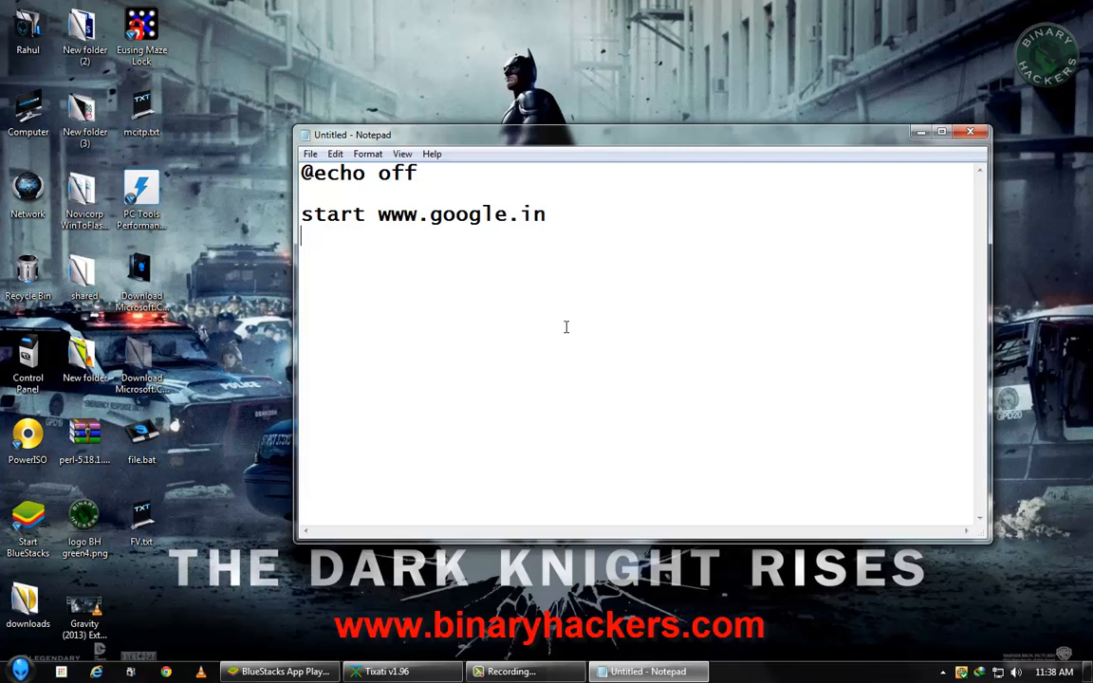
pyautogui.write('start')
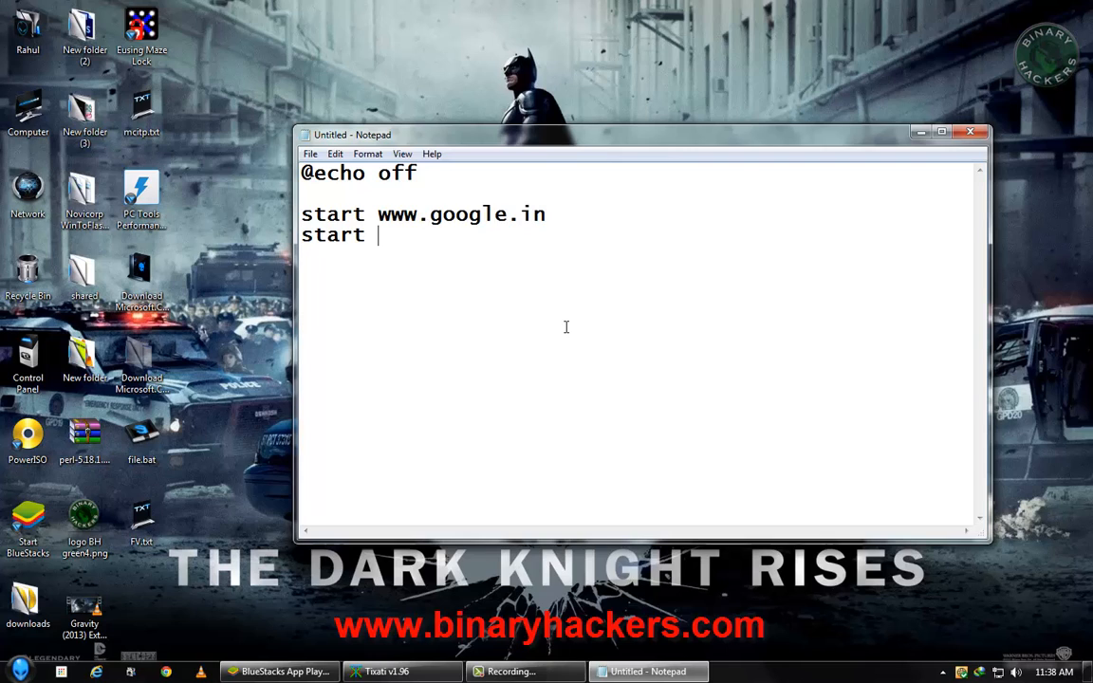
pyautogui.write('www.f')
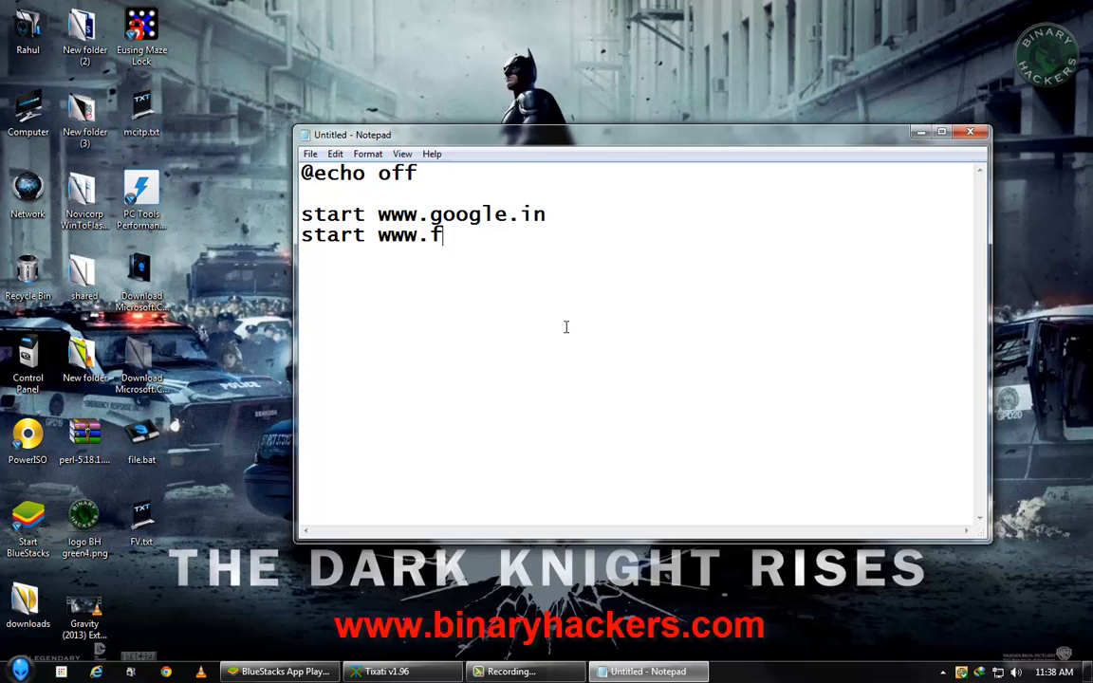
pyautogui.write('acebook')
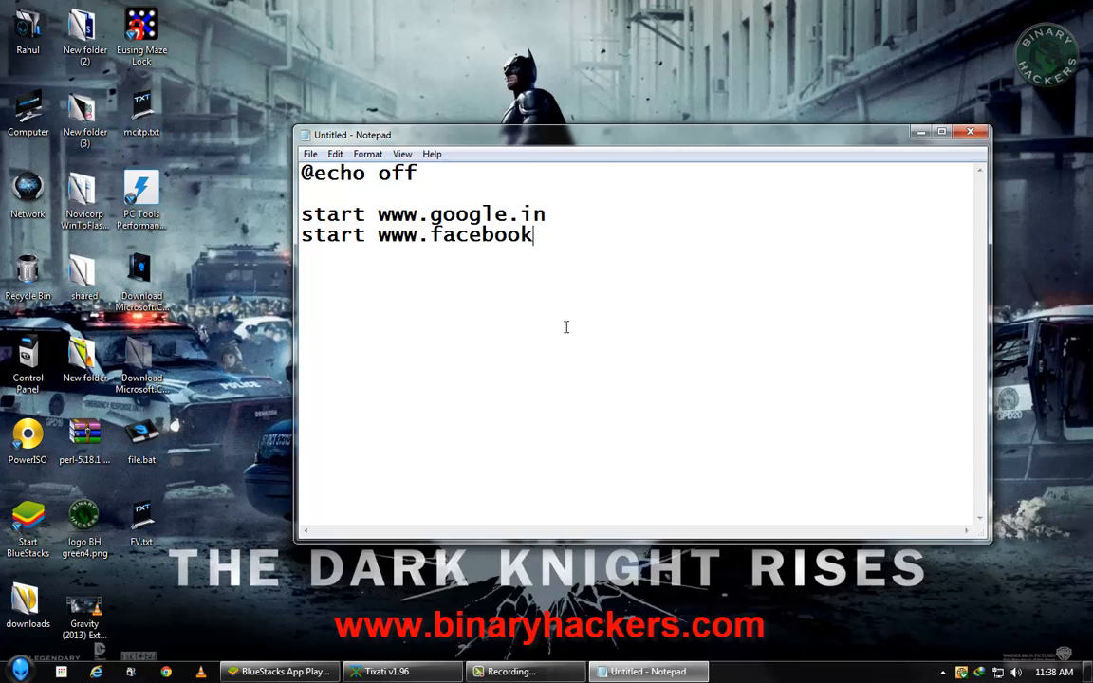
pyautogui.write('.com')
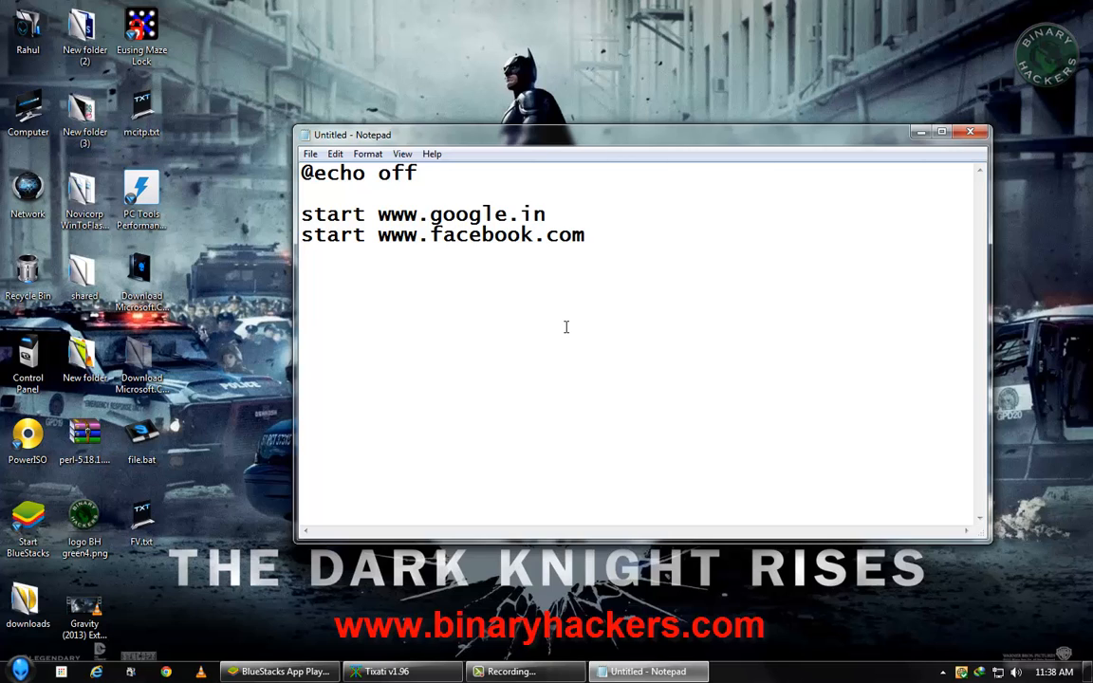
pyautogui.write('start')
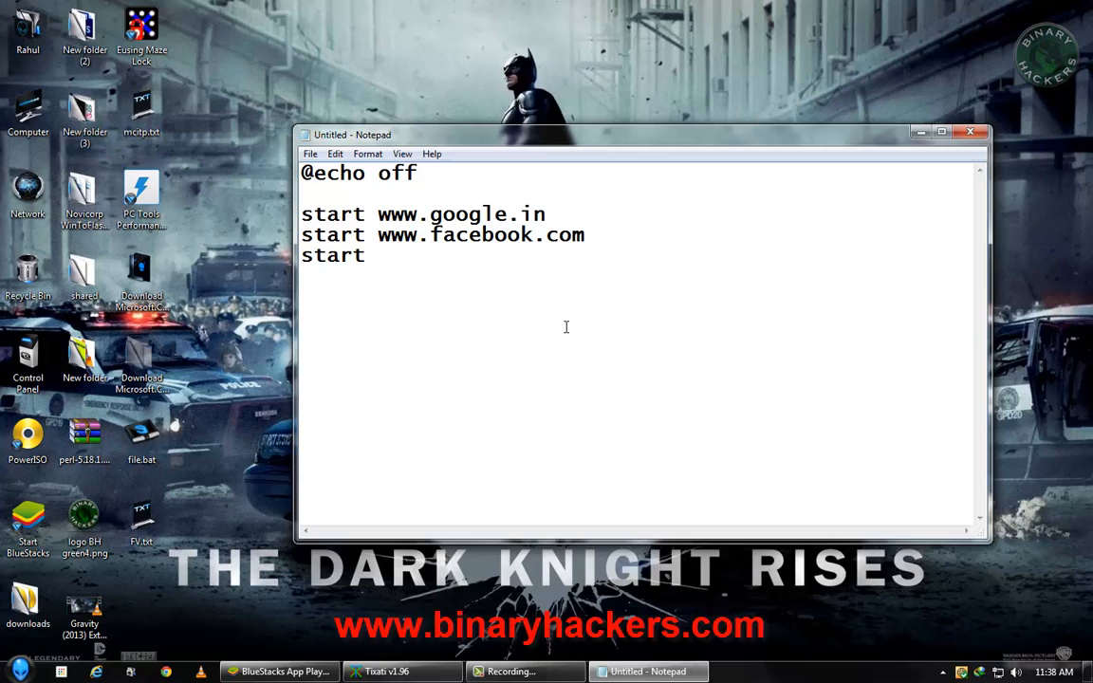
pyautogui.write('www.')
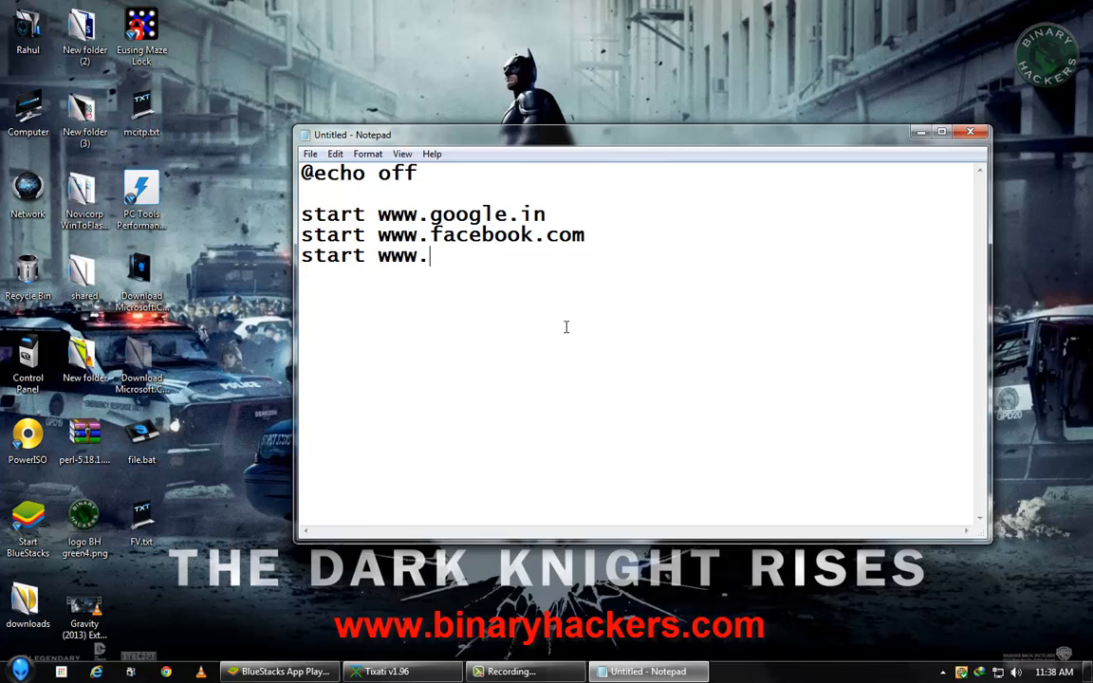
pyautogui.write('binaryhacker')
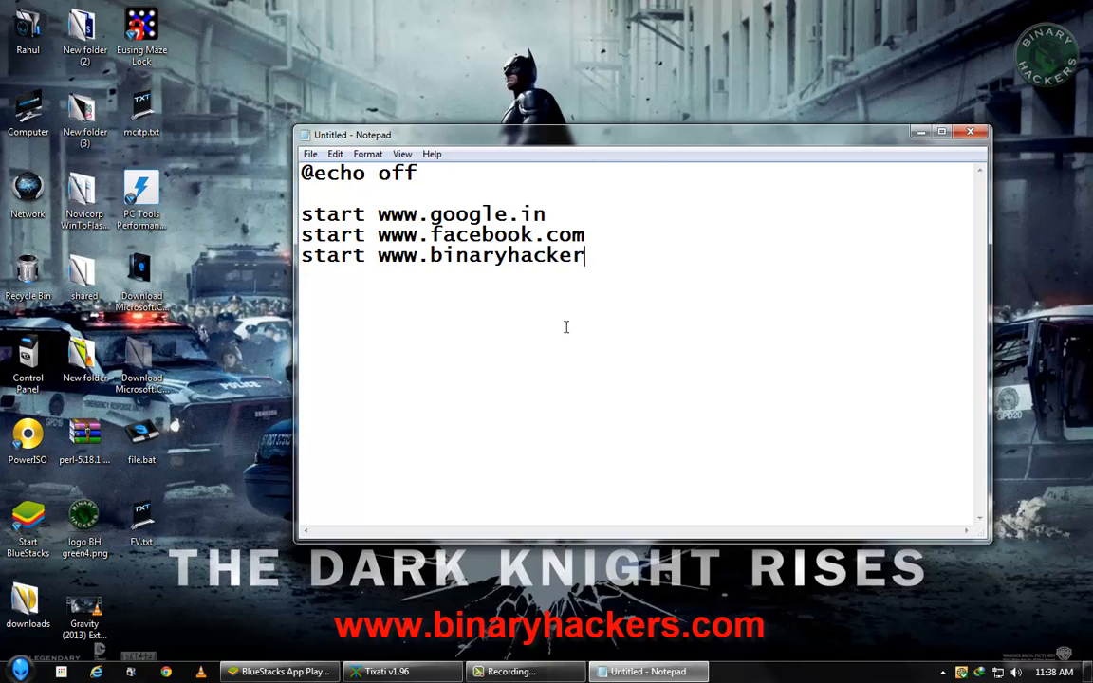
pyautogui.write('s.com')
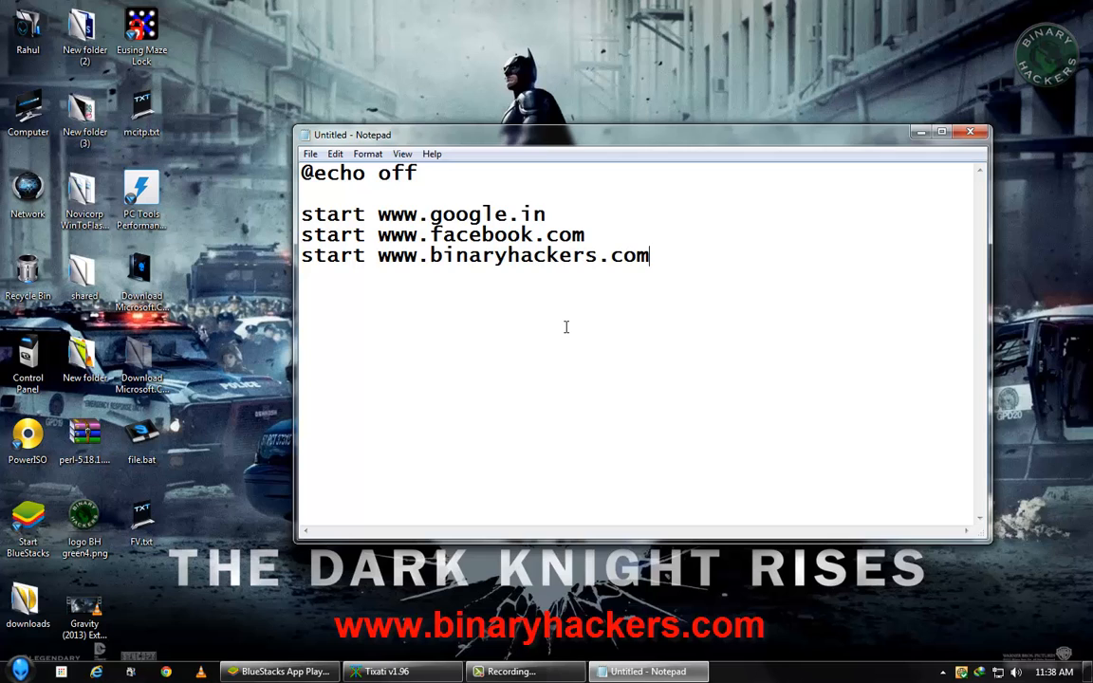
pyautogui.moveTo(366, 183)
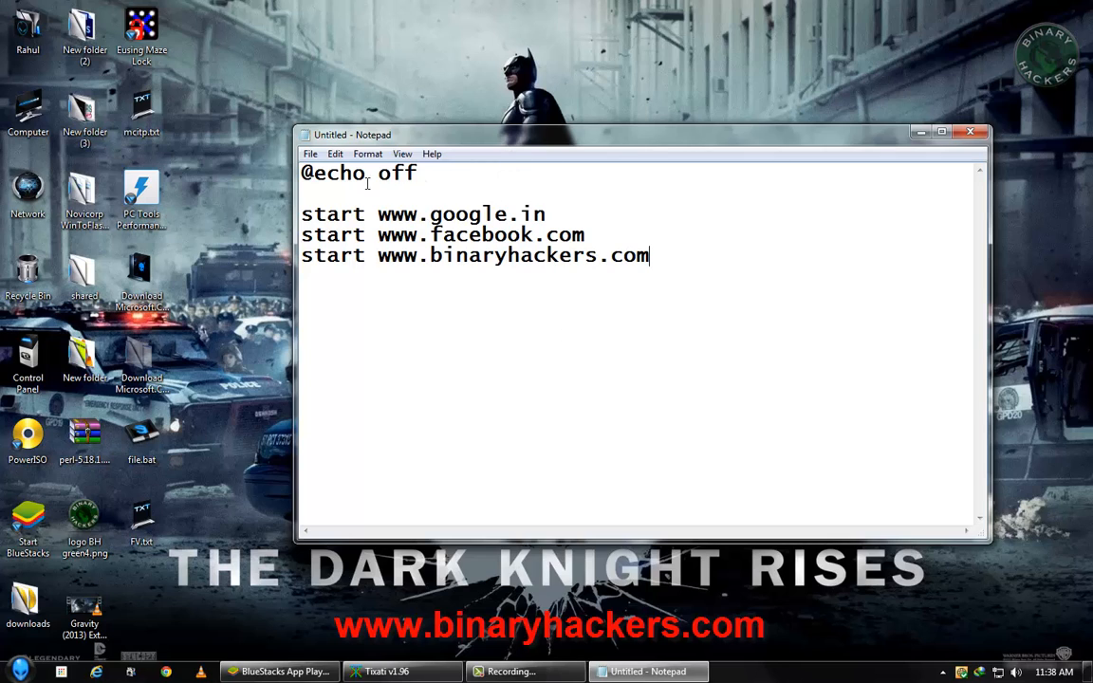
# - Save As 'sites.bat' on the desktop with Save as type set to All Files
pyautogui.click(310, 154)
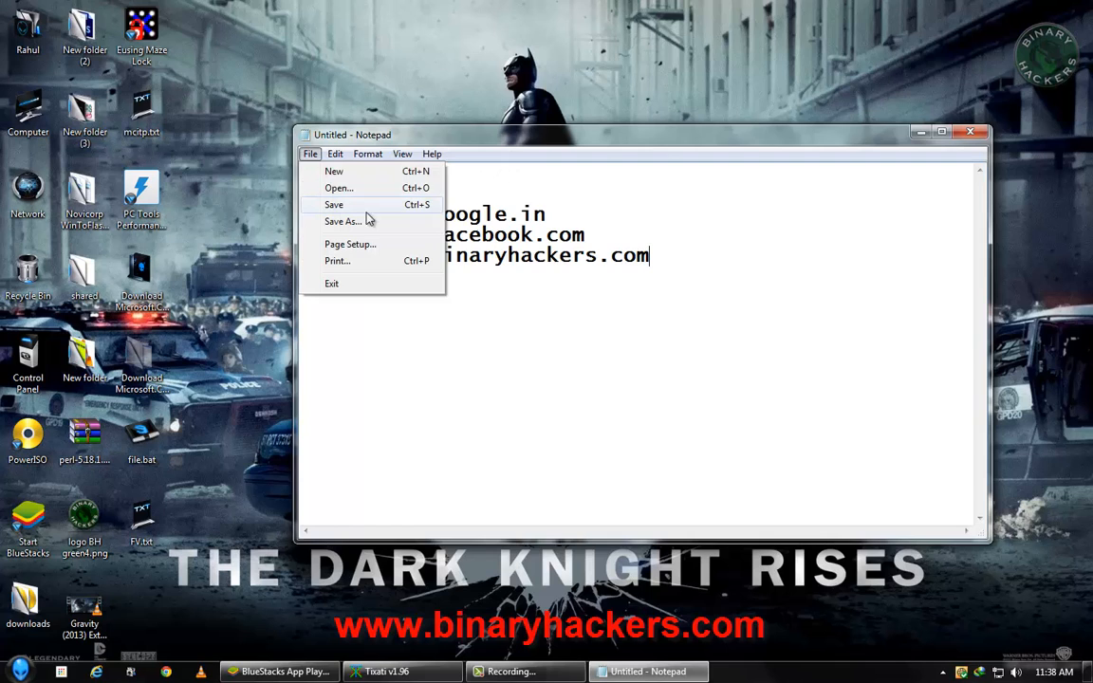
pyautogui.click(342, 221)
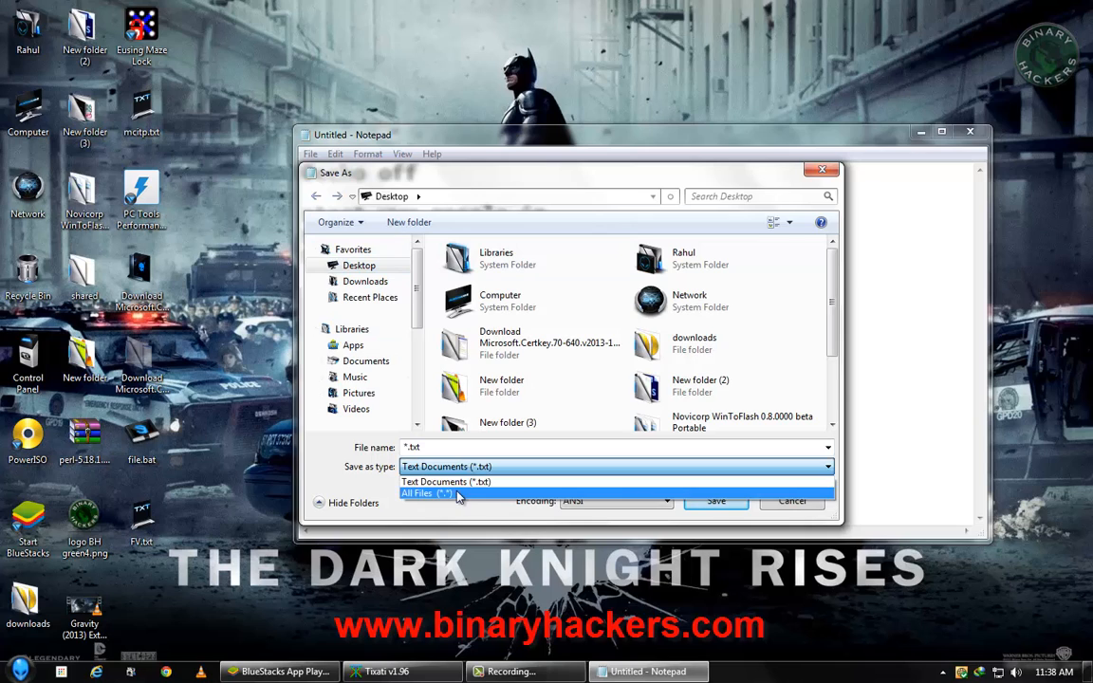
pyautogui.click(425, 493)
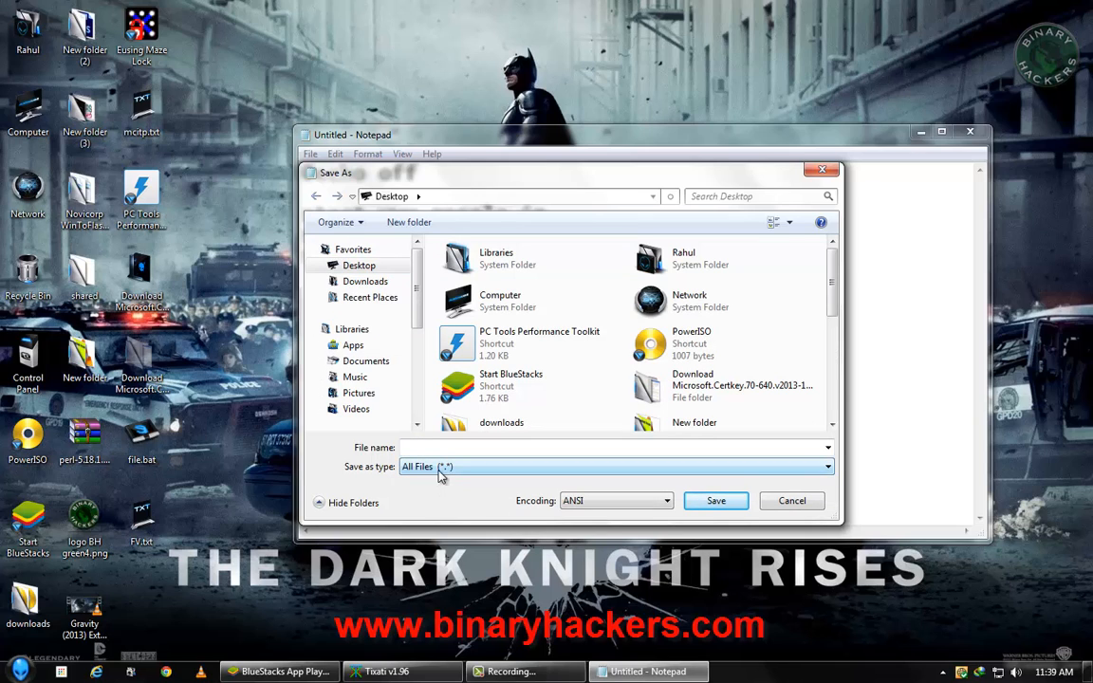
pyautogui.click(612, 447)
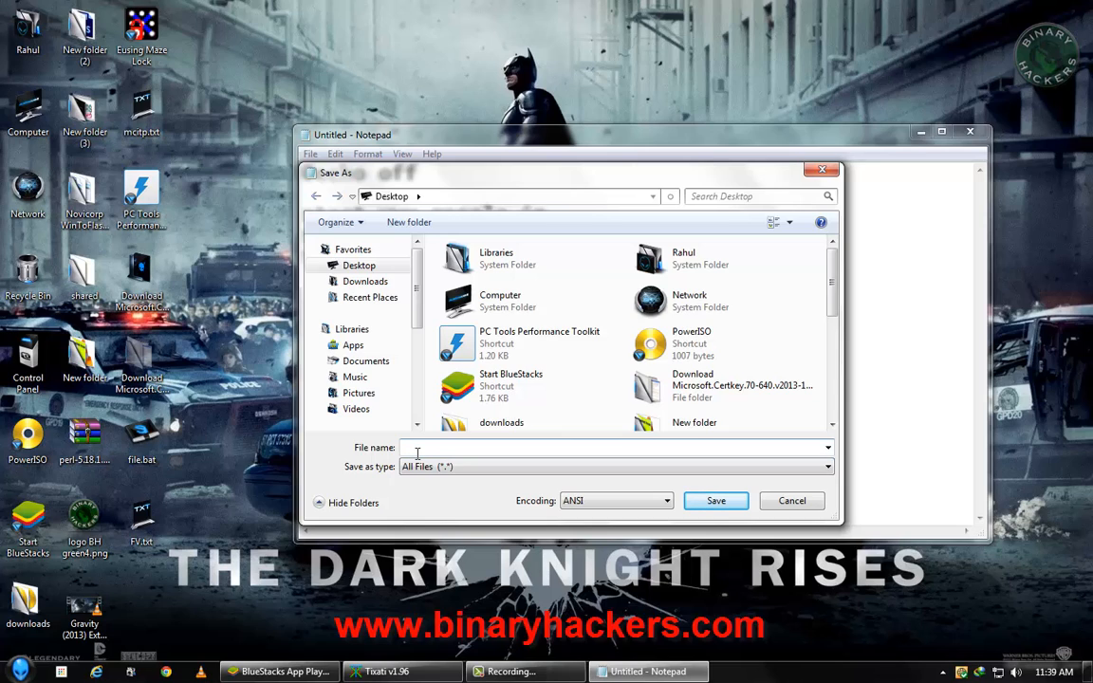
pyautogui.write('sites')
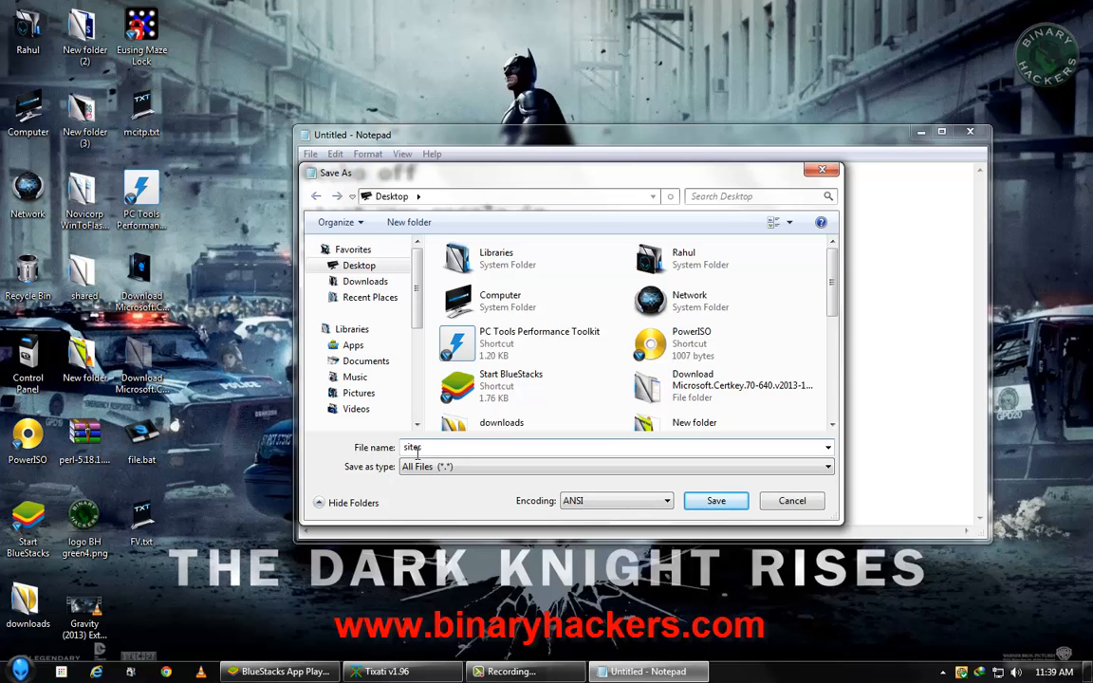
pyautogui.write('.bat')
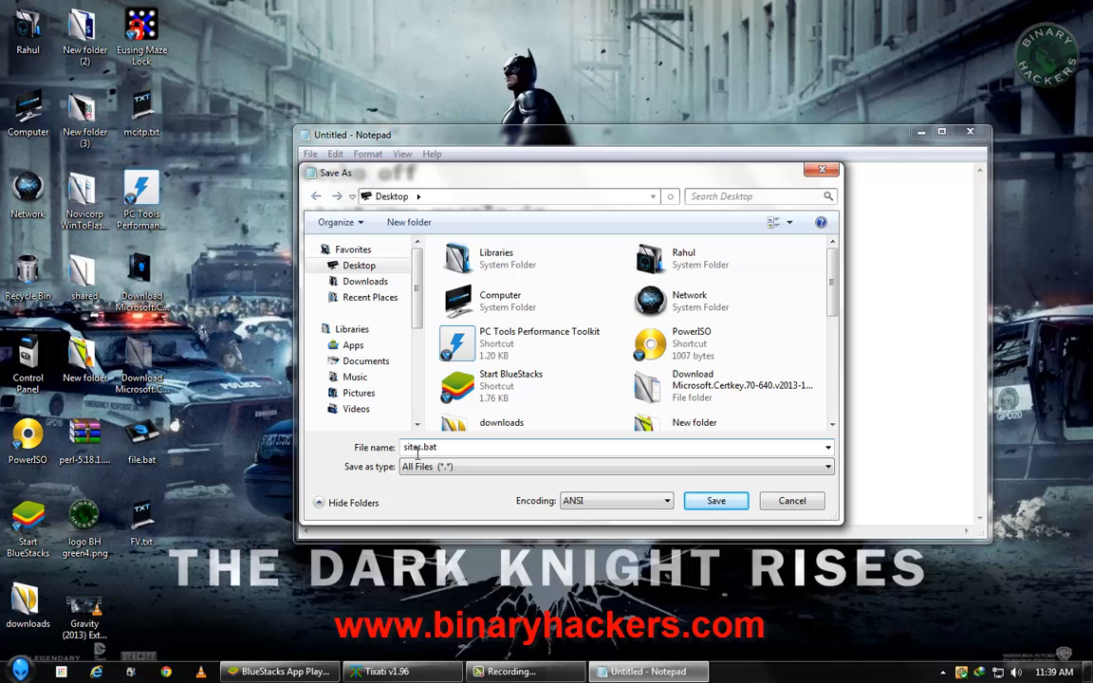
pyautogui.click(716, 501)
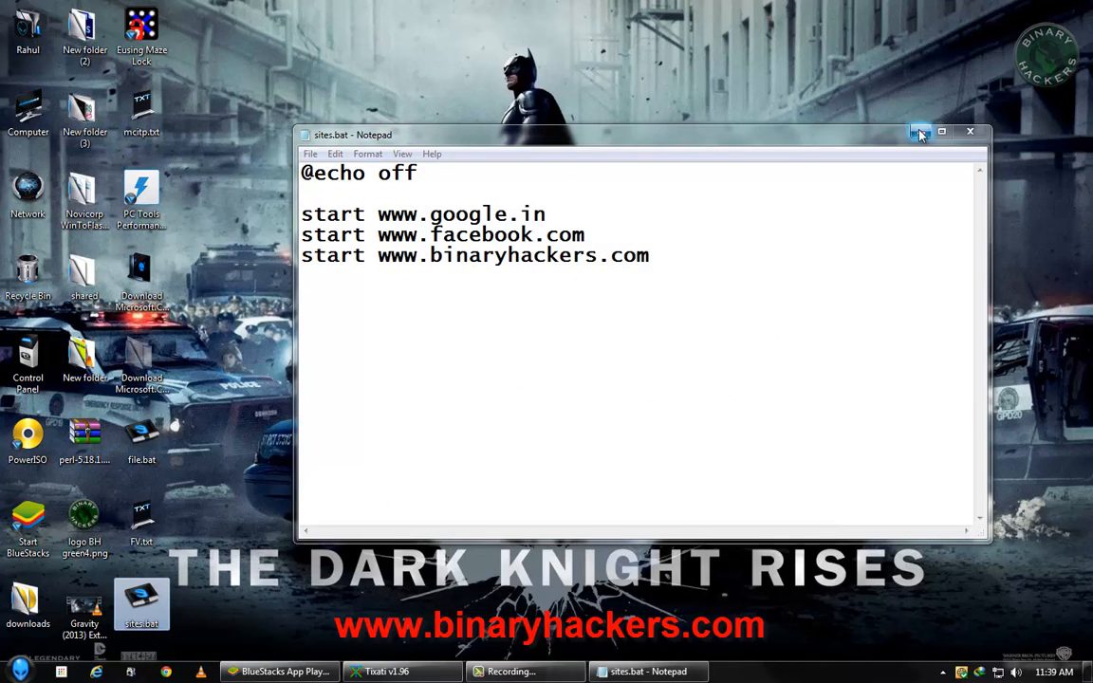
# - Minimize Notepad and double-click sites.bat to launch Chrome with google.in, facebook.com and binaryhackers.com
pyautogui.click(918, 131)
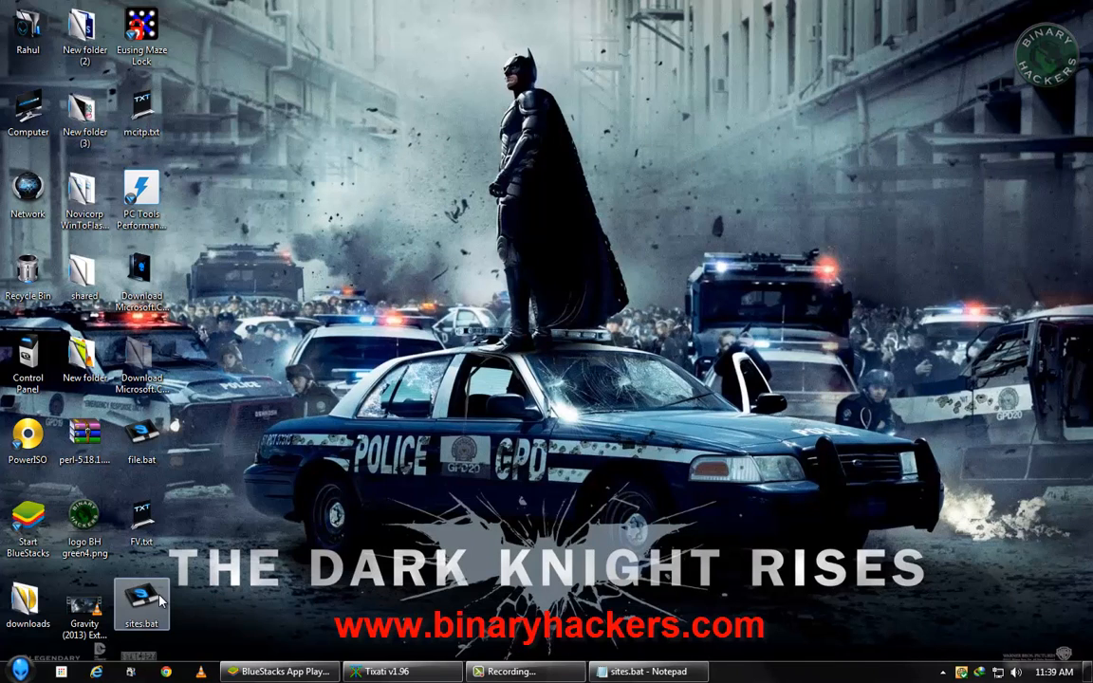
pyautogui.moveTo(159, 583)
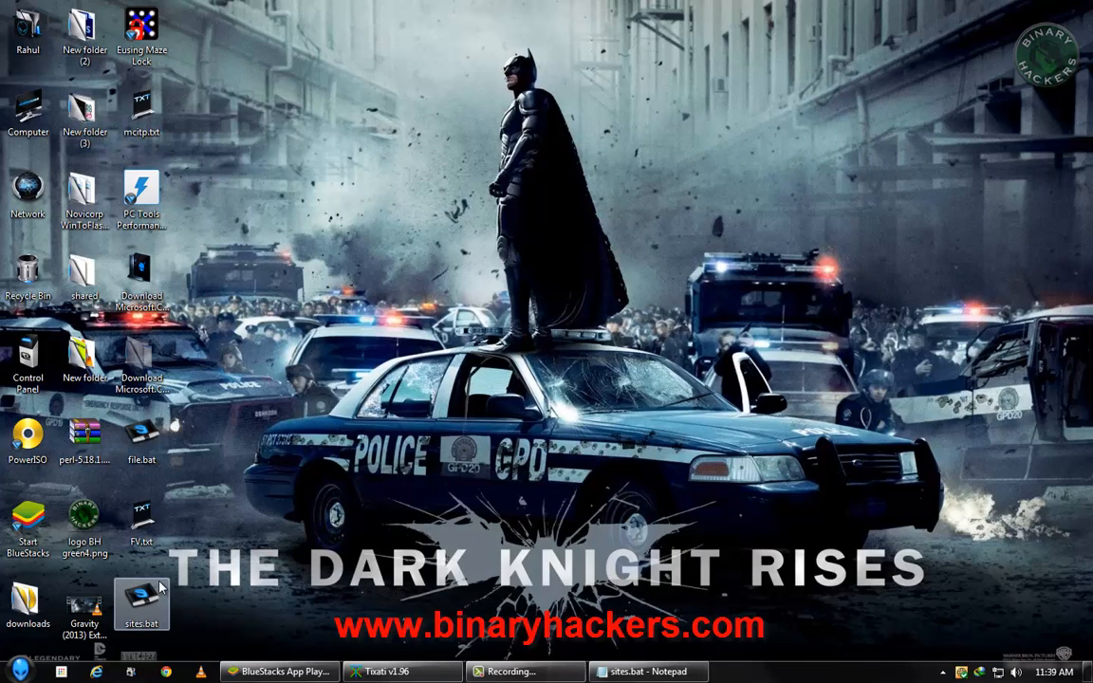
pyautogui.moveTo(171, 601)
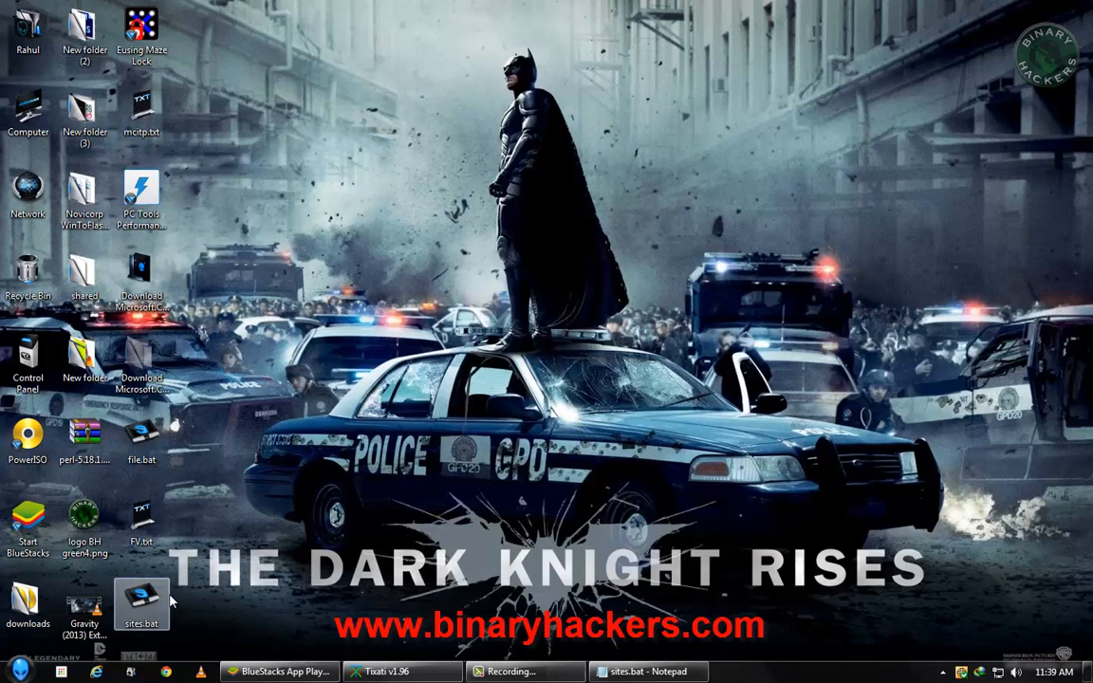
pyautogui.doubleClick(141, 603)
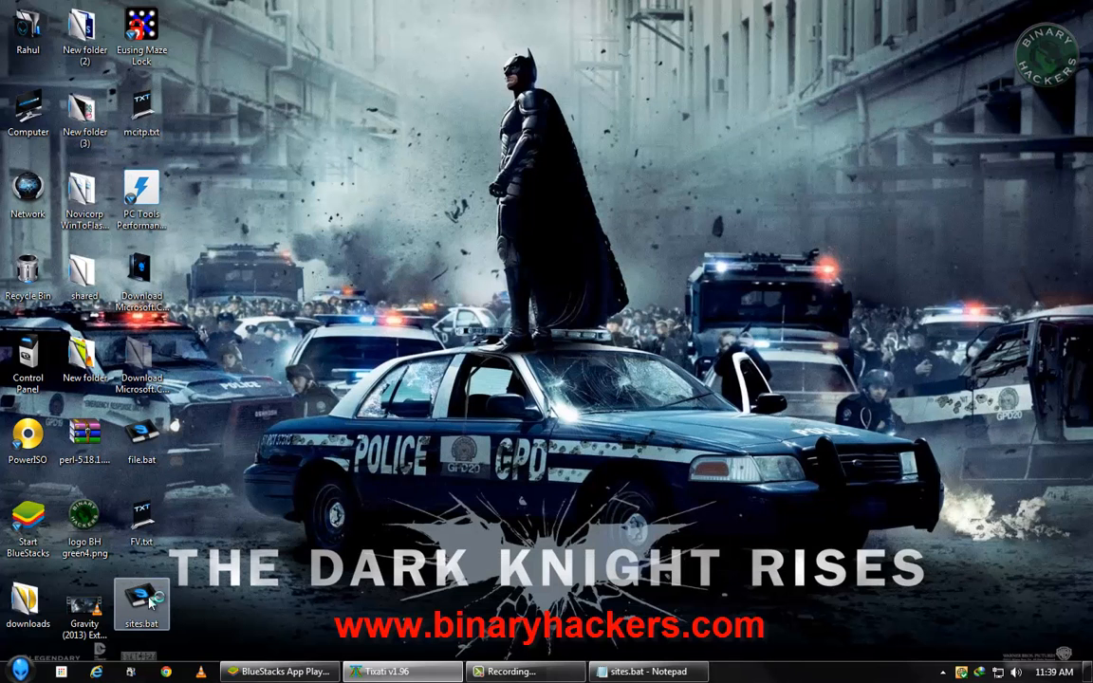
pyautogui.doubleClick(141, 605)
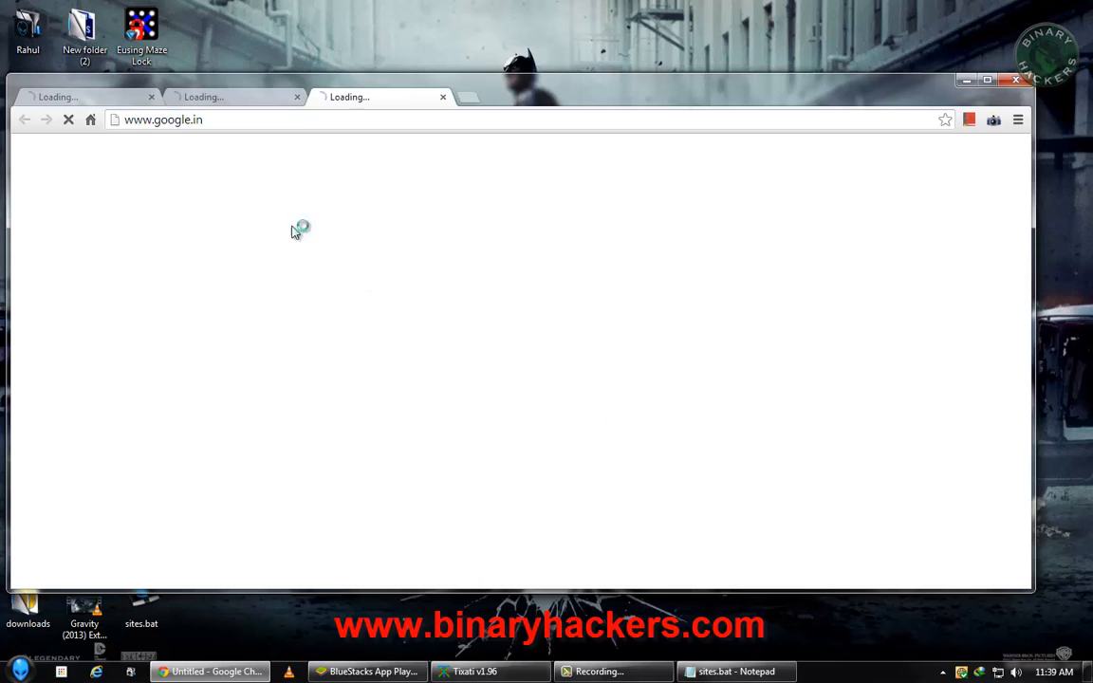